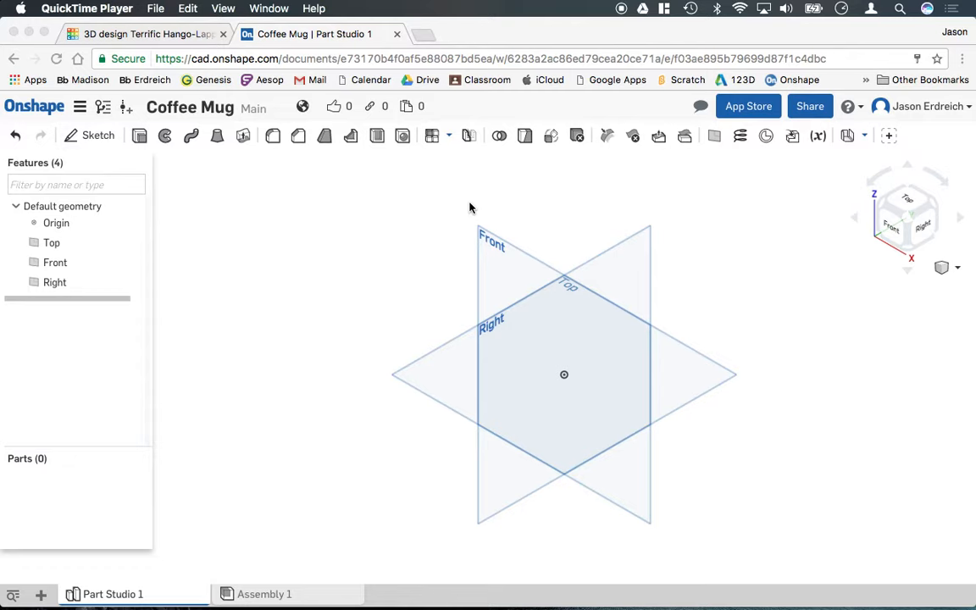
mouse_move(329, 336)
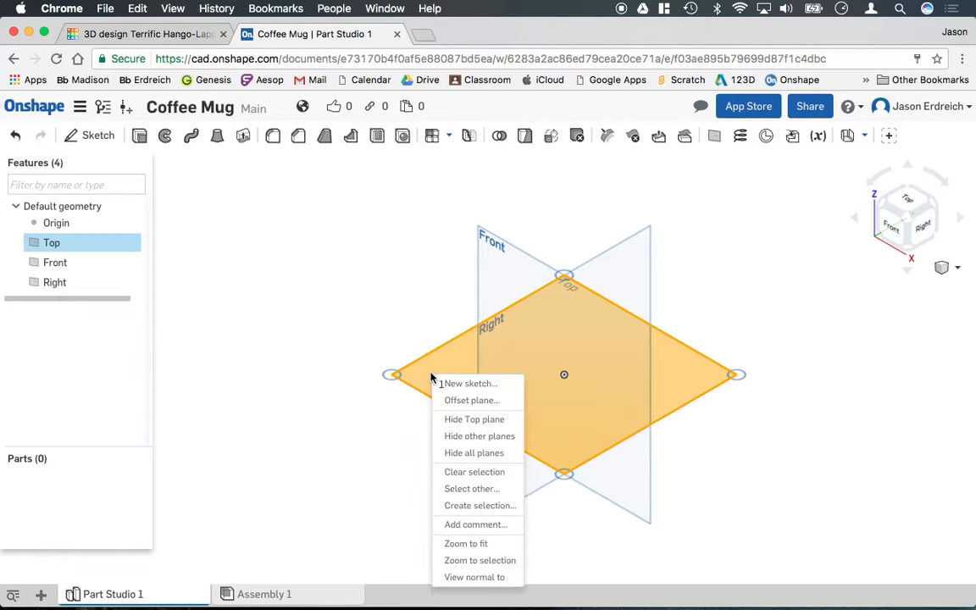
Create a new sketch on the Top plane and name it 'mug base'.
left_click(470, 383)
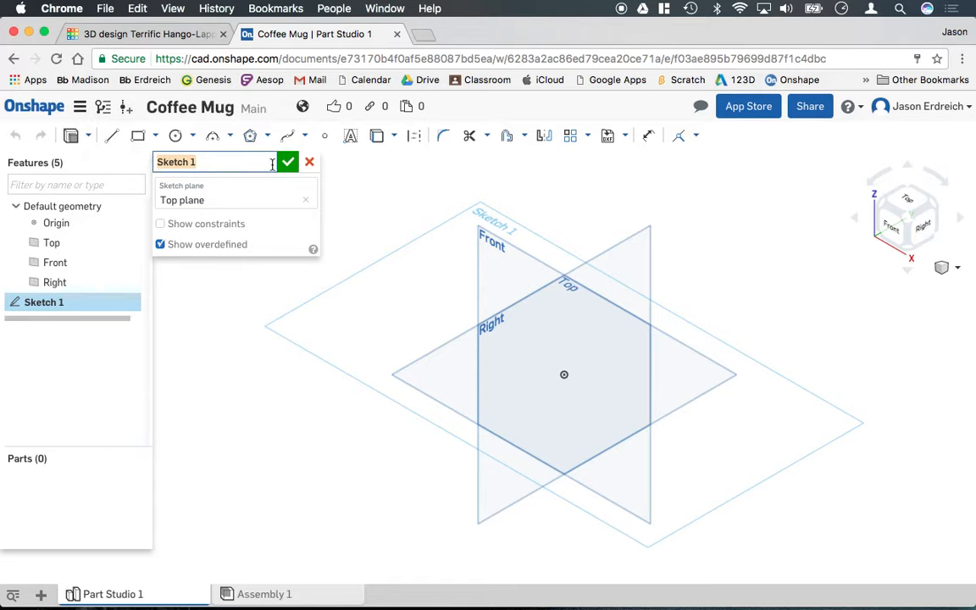
type("mug base")
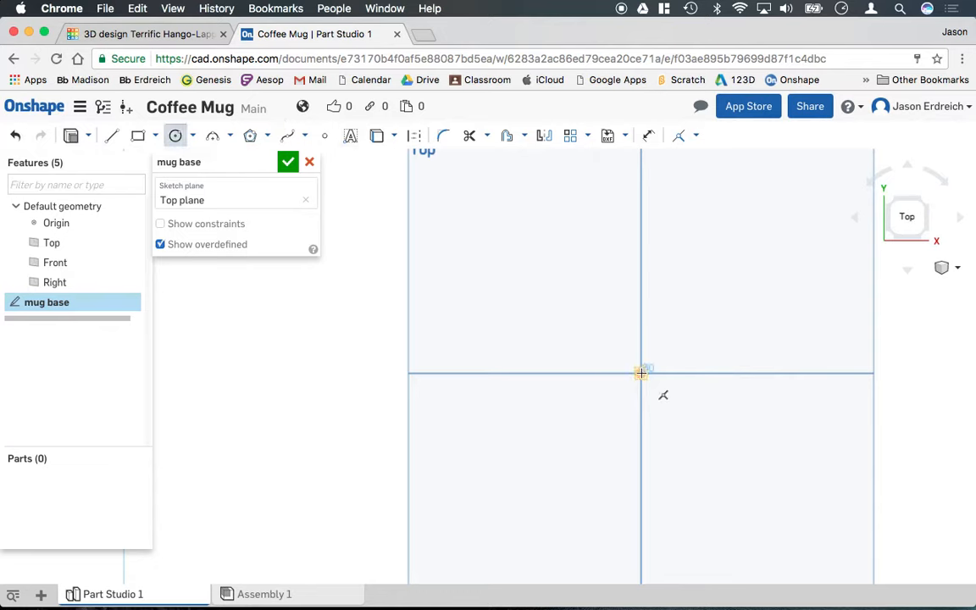
Draw a 3-diameter circle centred on the origin and finish the mug base sketch.
left_click_drag(641, 372, 775, 373)
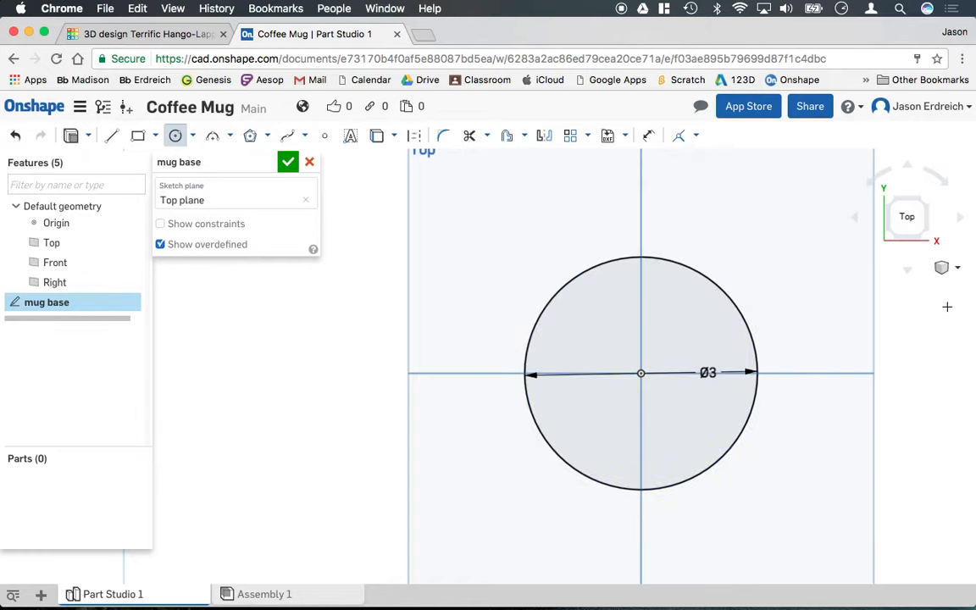
left_click(289, 161)
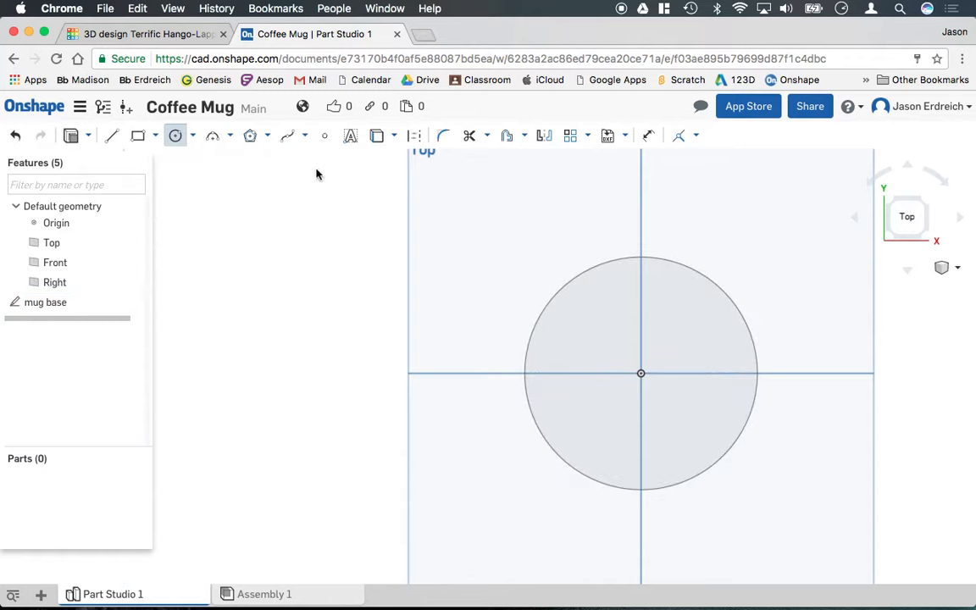
left_click(957, 268)
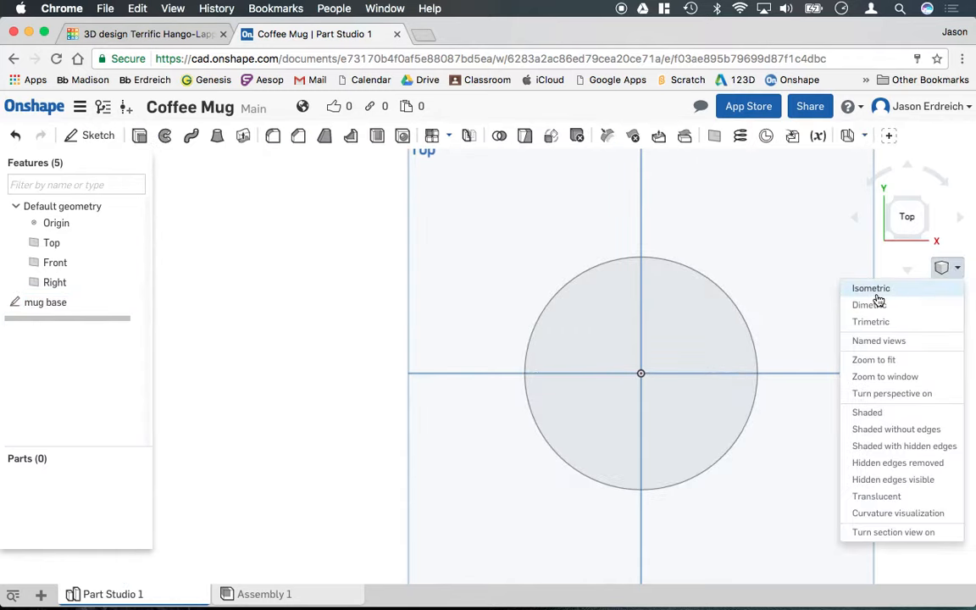
In isometric view, extrude the base circle 3.5 in as feature 'cylinder ext'.
left_click(870, 288)
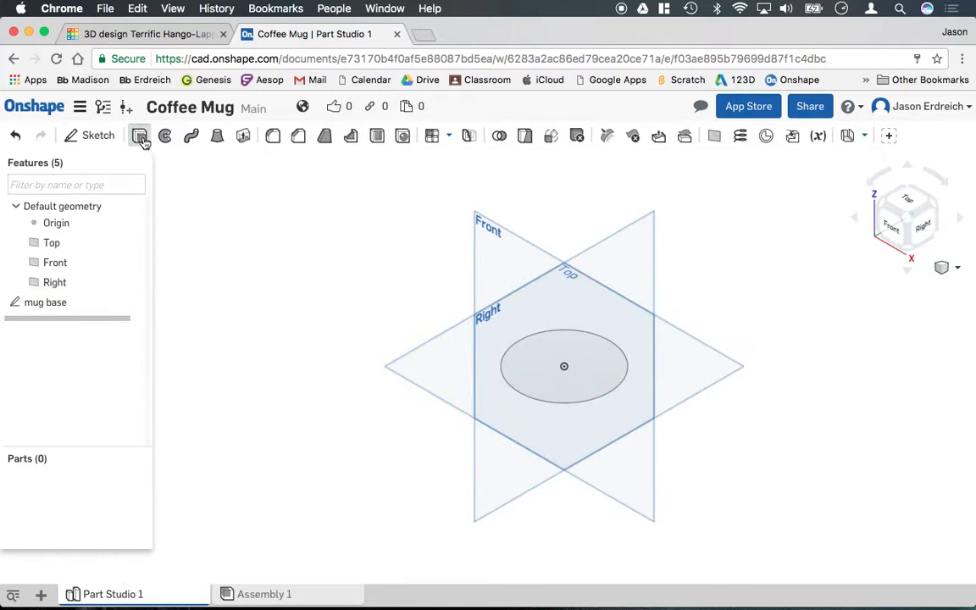
left_click(139, 136)
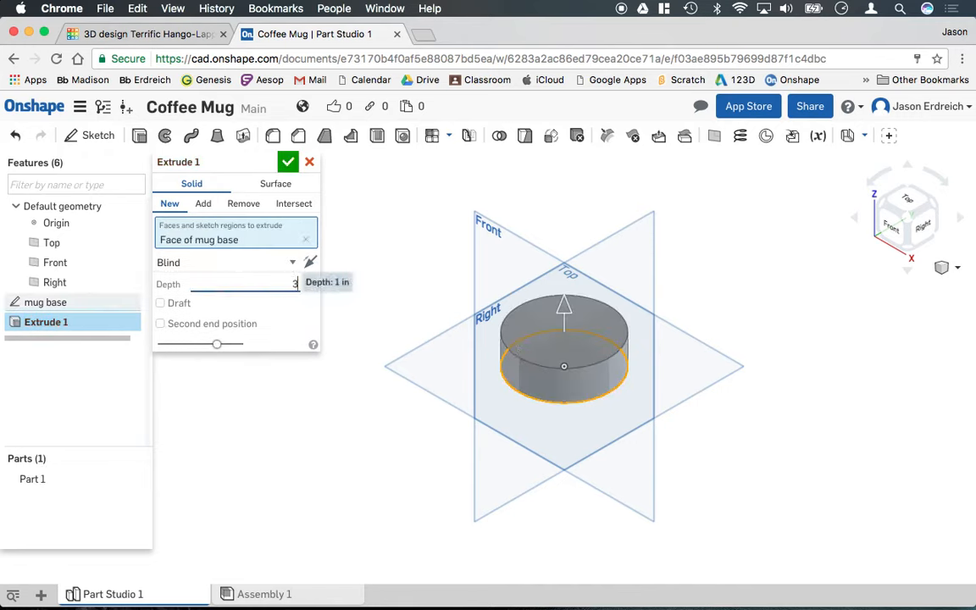
type(".5 in")
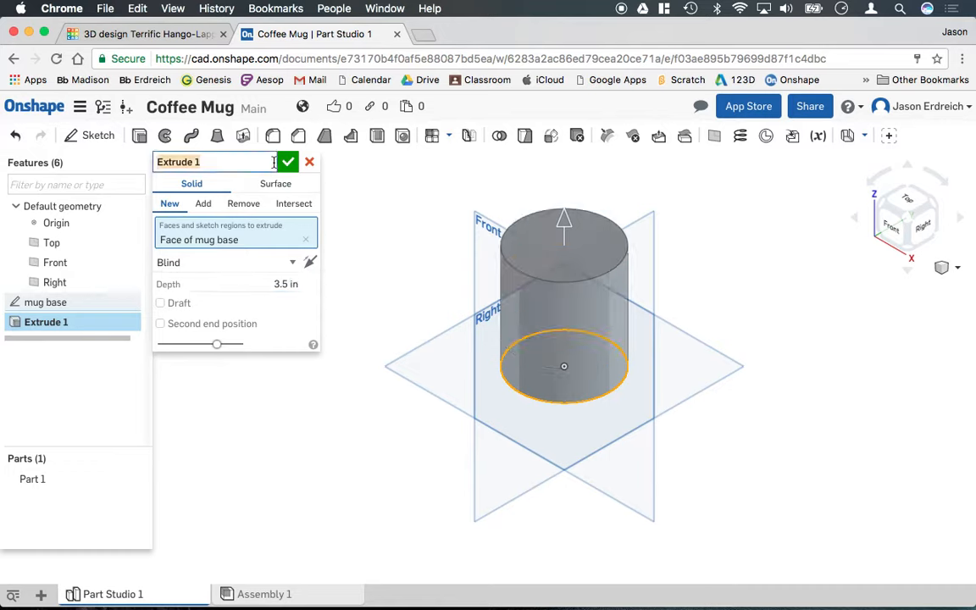
type("cylinder ext")
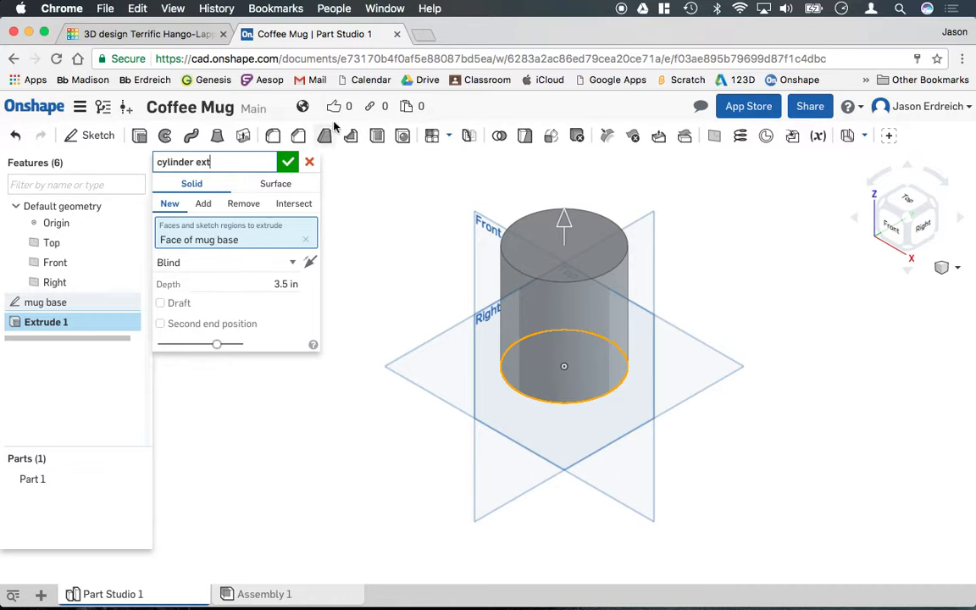
left_click(288, 161)
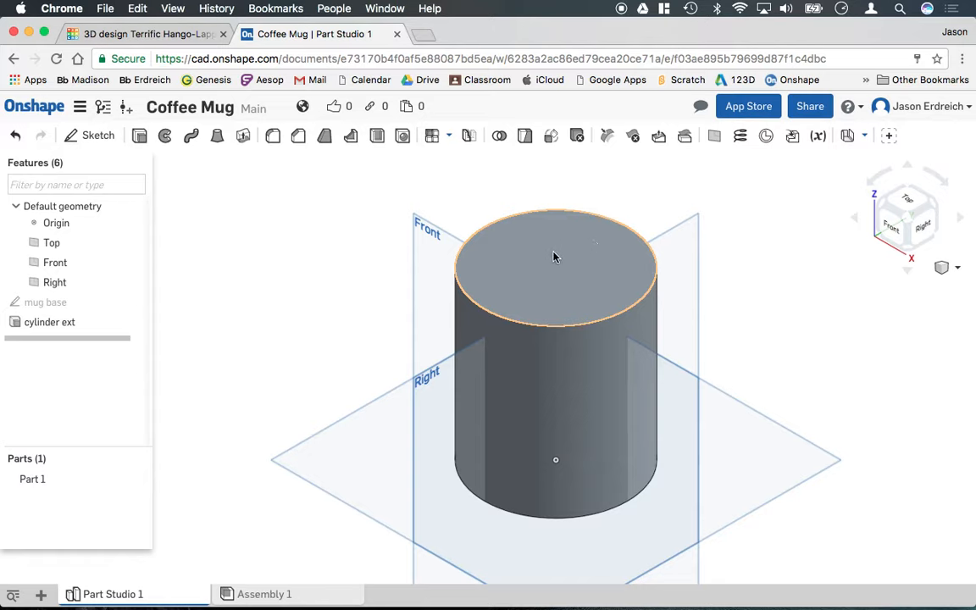
mouse_move(542, 275)
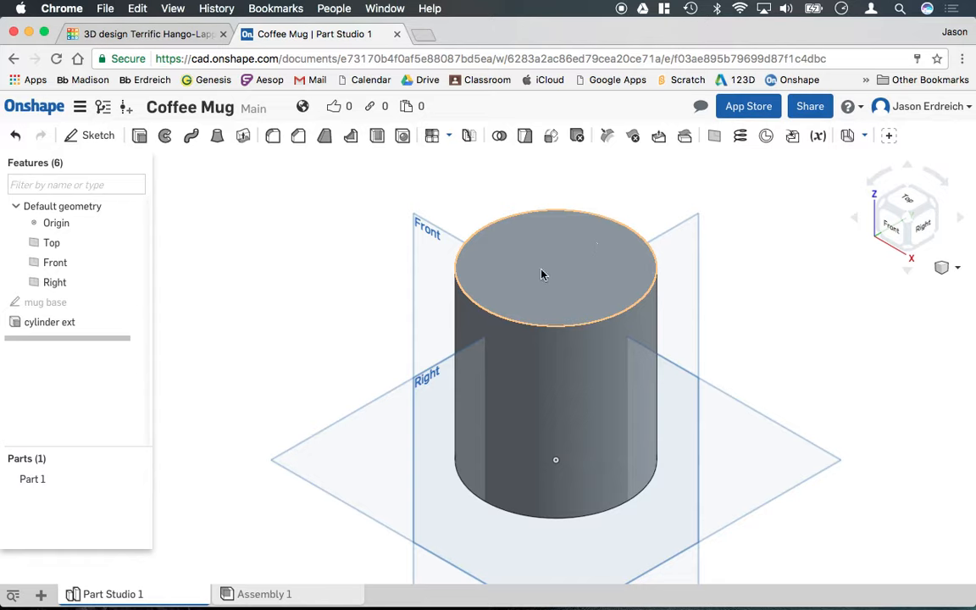
Shell the cylinder through its top face with a 0.125 in wall thickness.
left_click(555, 263)
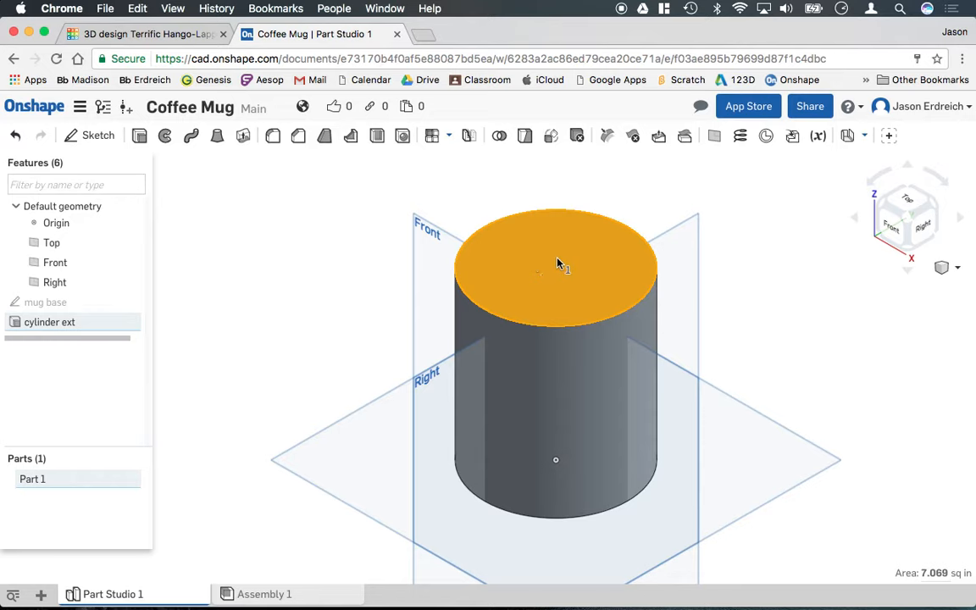
mouse_move(377, 135)
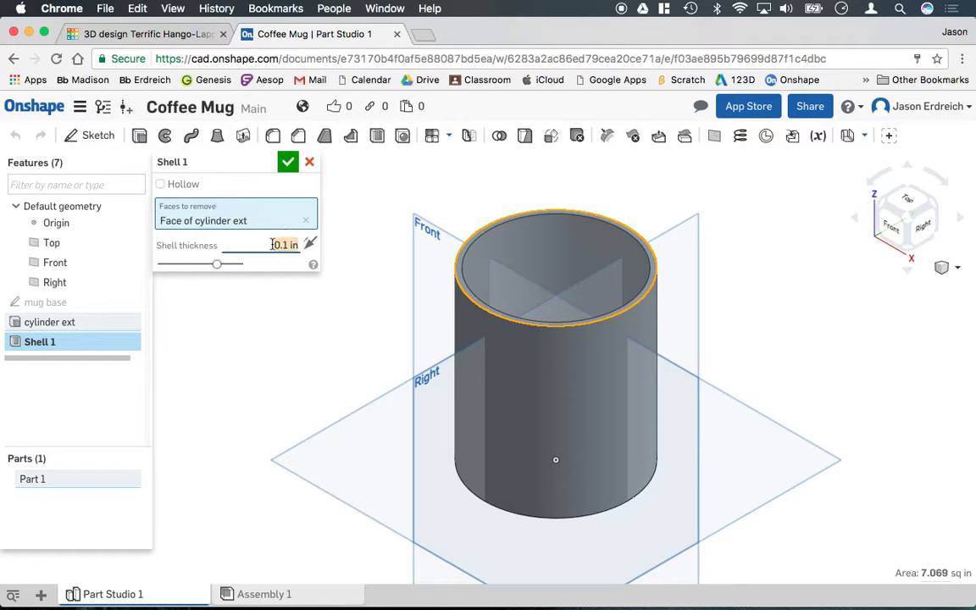
type(".125")
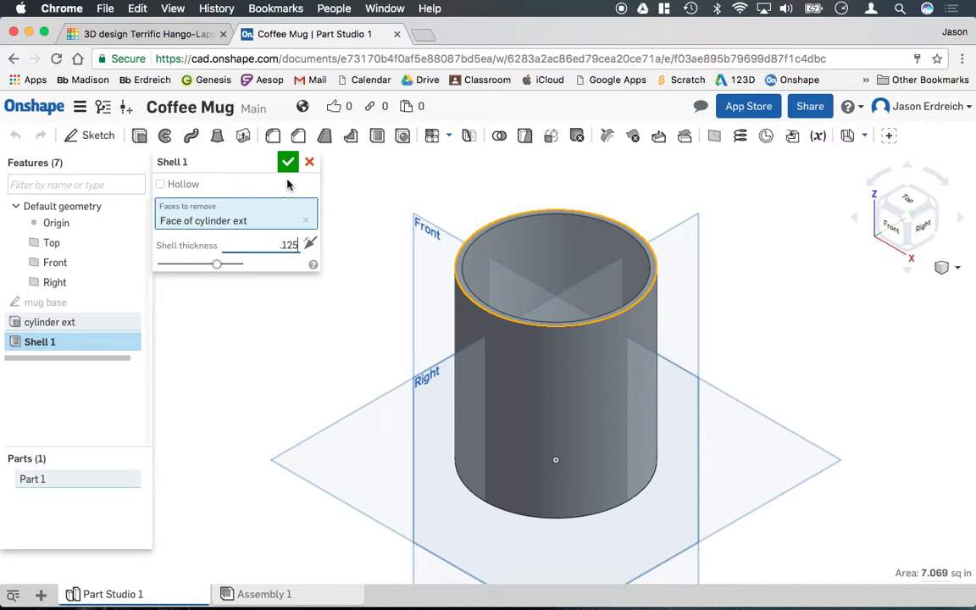
left_click(288, 162)
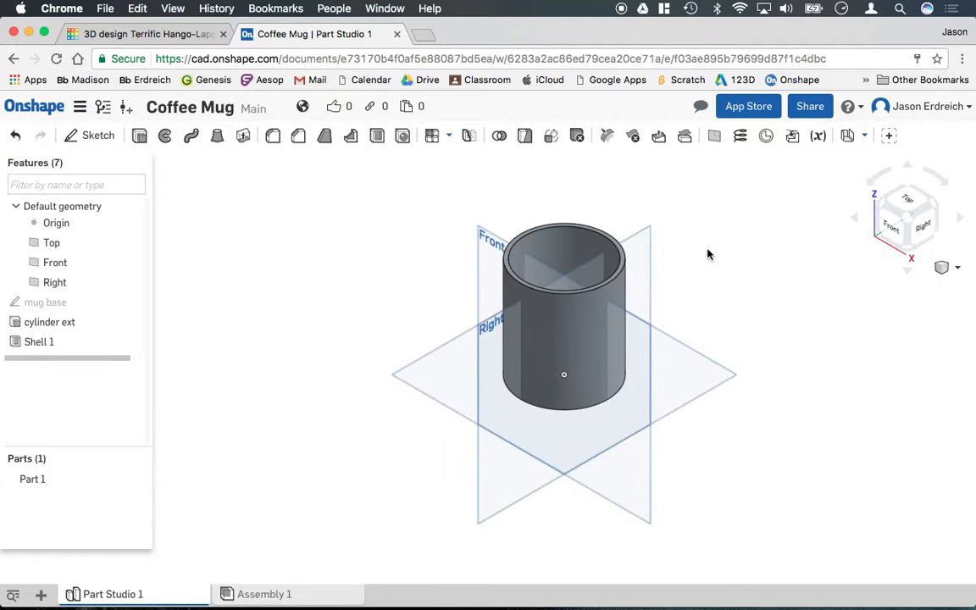
Add a plane offset 1.5 in from the Right plane, named 'handle plane'.
left_click(54, 282)
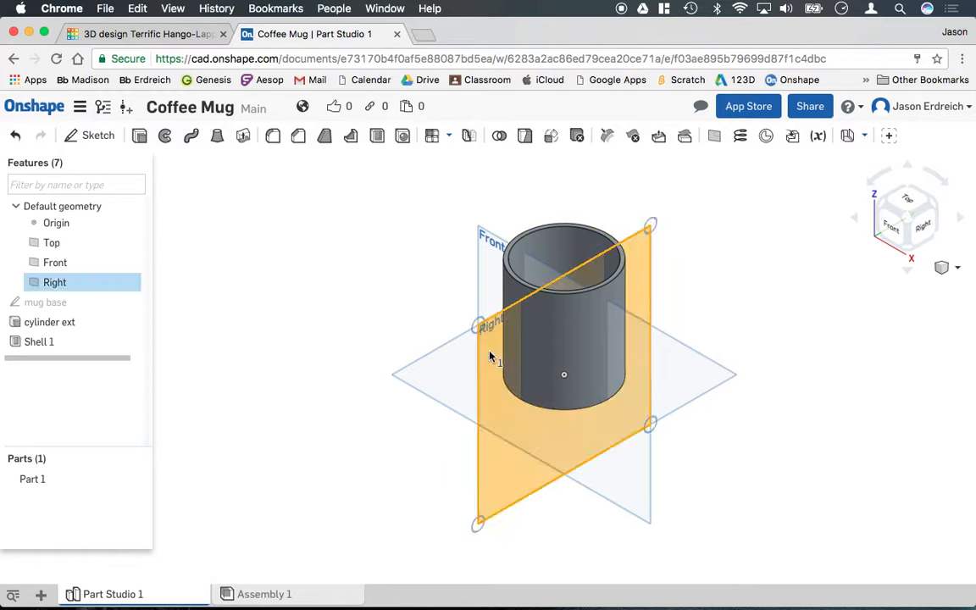
right_click(489, 357)
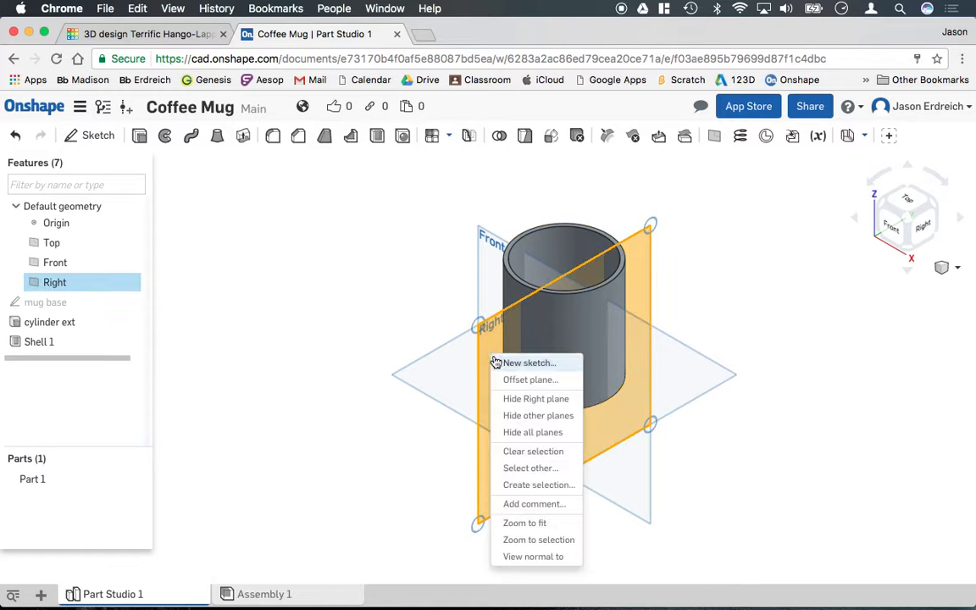
left_click(530, 380)
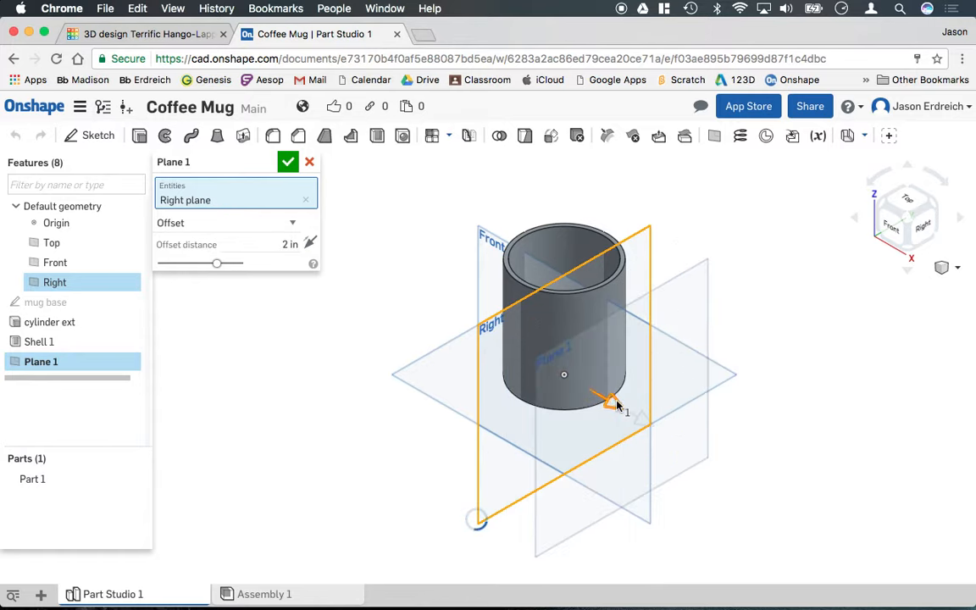
left_click_drag(605, 398, 609, 401)
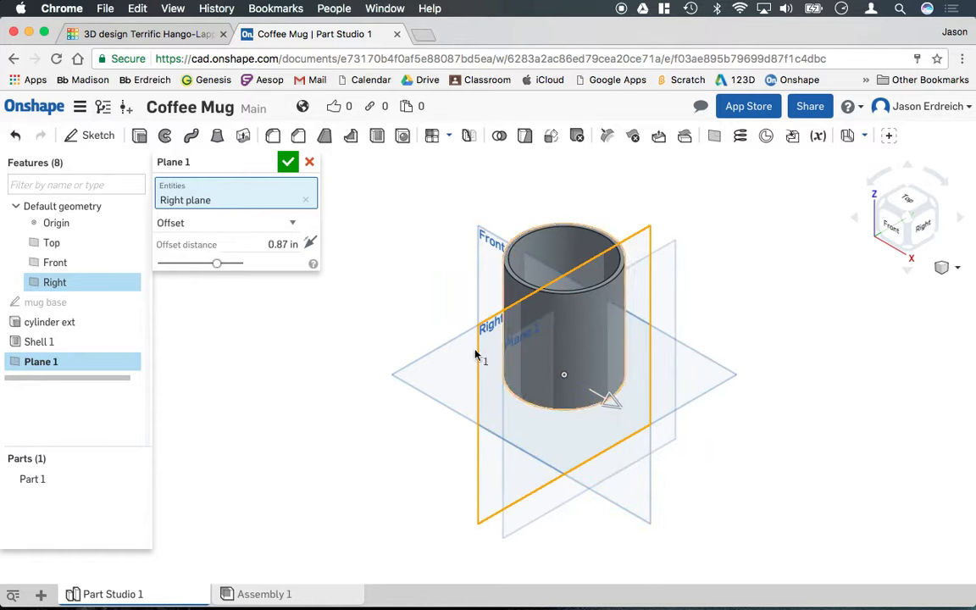
left_click(279, 244)
type("1.5")
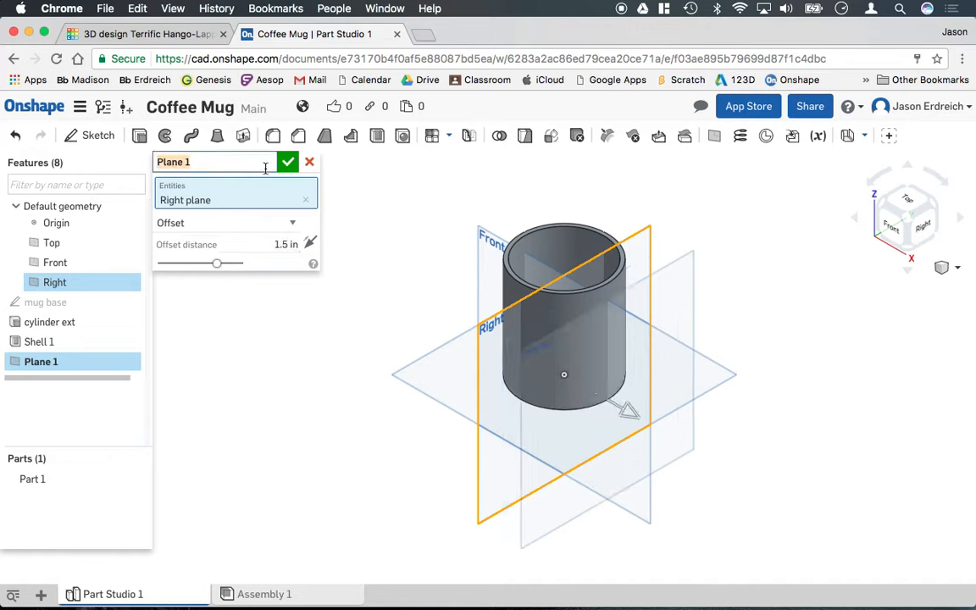
type("handle plane")
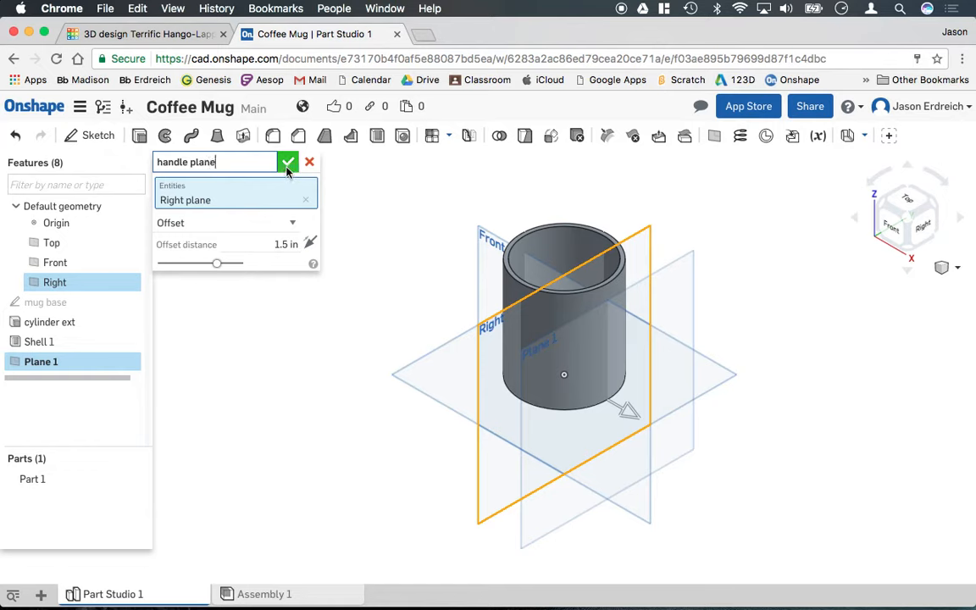
left_click(288, 161)
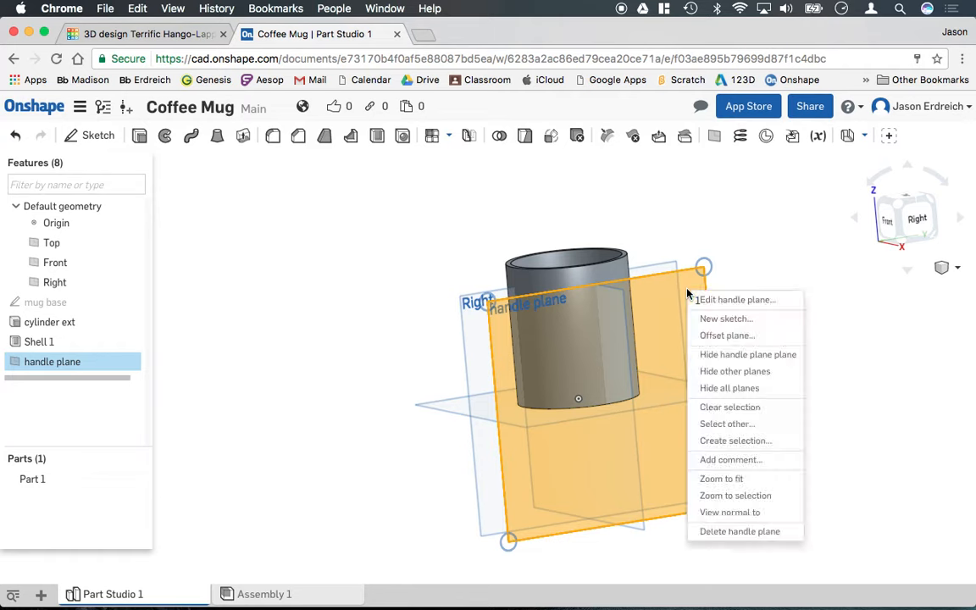
mouse_move(726, 318)
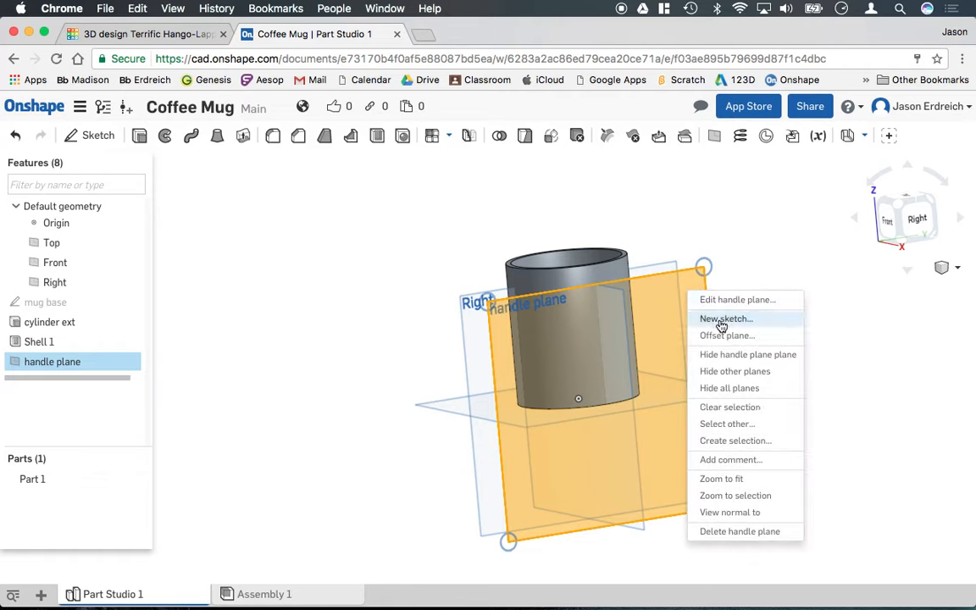
Sketch 'handle profile' on the handle plane with two 0.75-diameter circles, top and bottom.
left_click(726, 318)
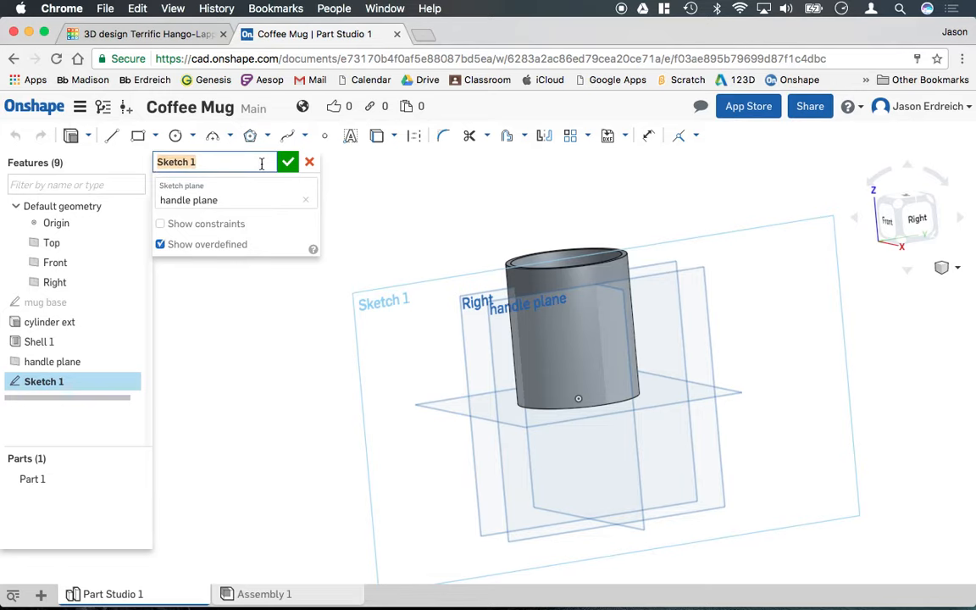
type("handle prf")
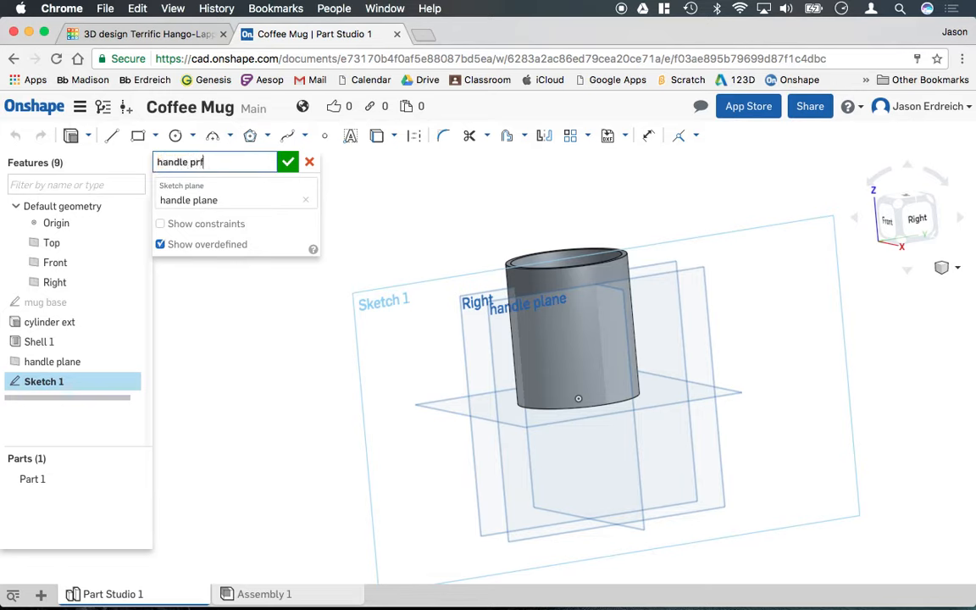
type("ofile")
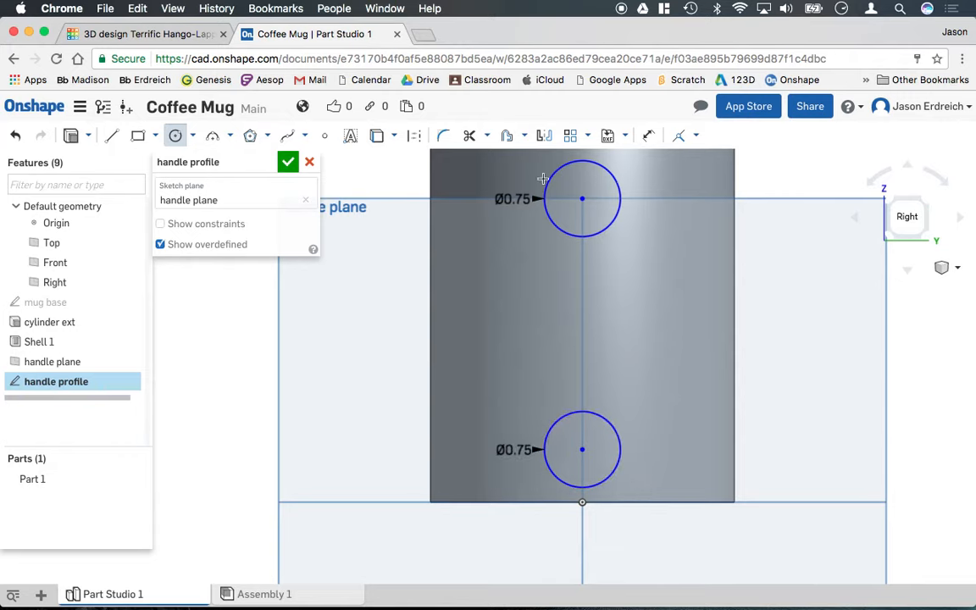
left_click(287, 162)
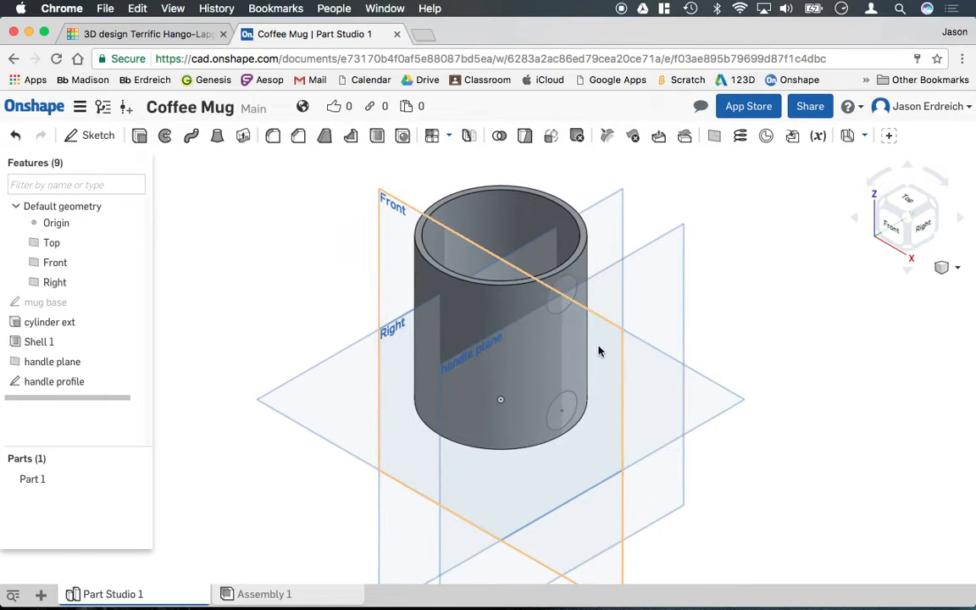
Start a new sketch on the Front plane for the handle arc.
left_click(54, 262)
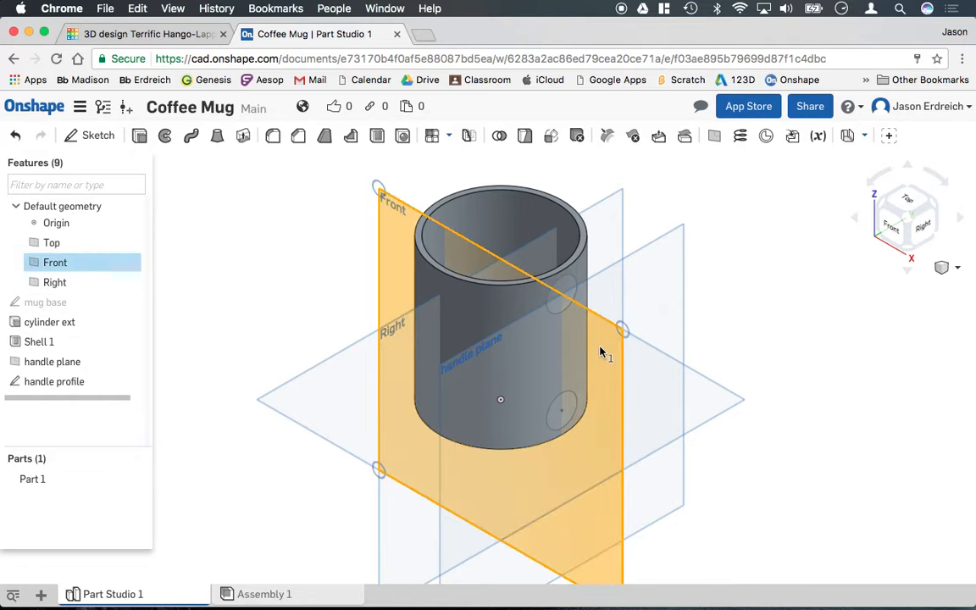
right_click(602, 351)
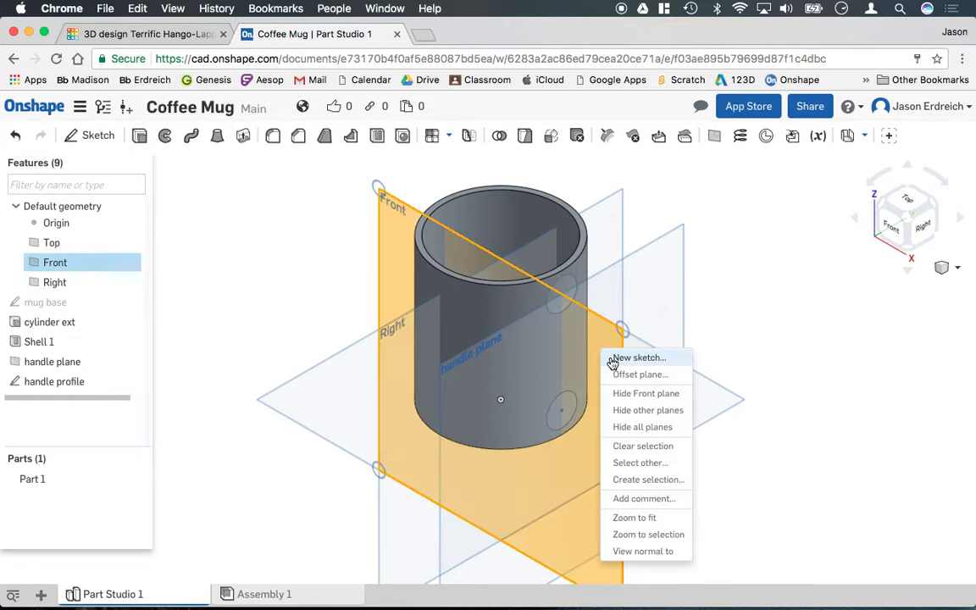
left_click(639, 357)
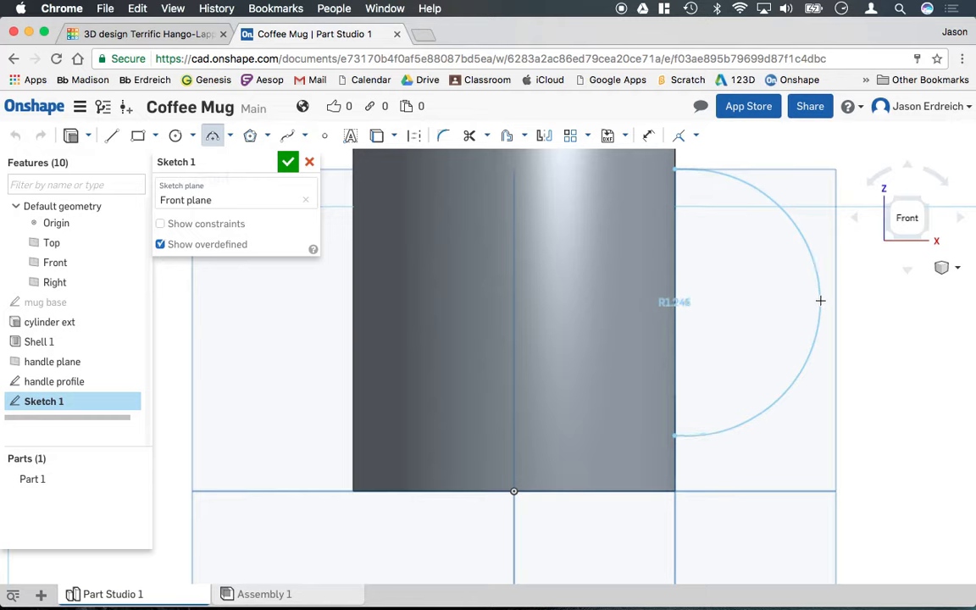
Complete the 1.25-radius arc beside the cup and name the sketch 'handle path'.
left_click(820, 301)
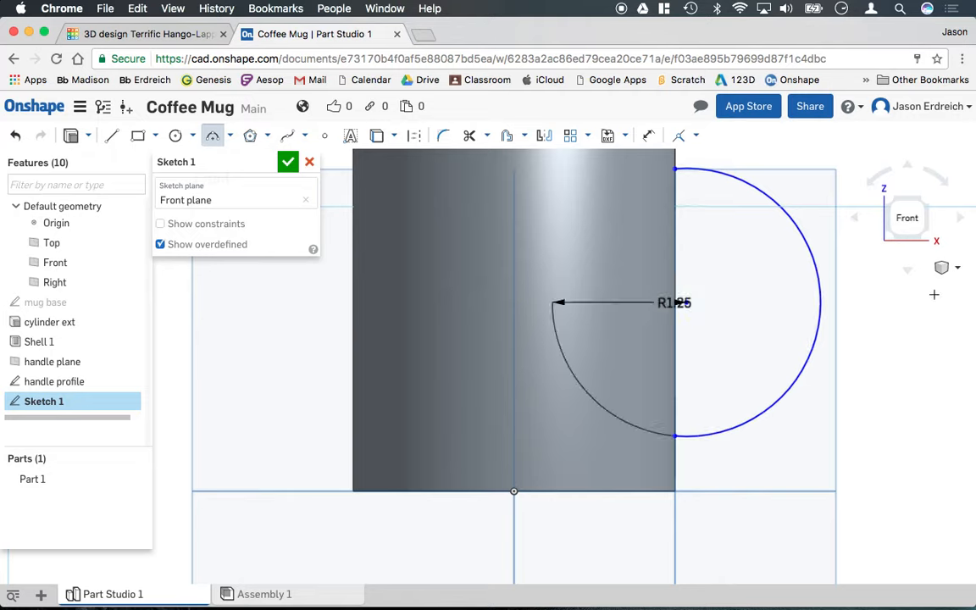
left_click(237, 200)
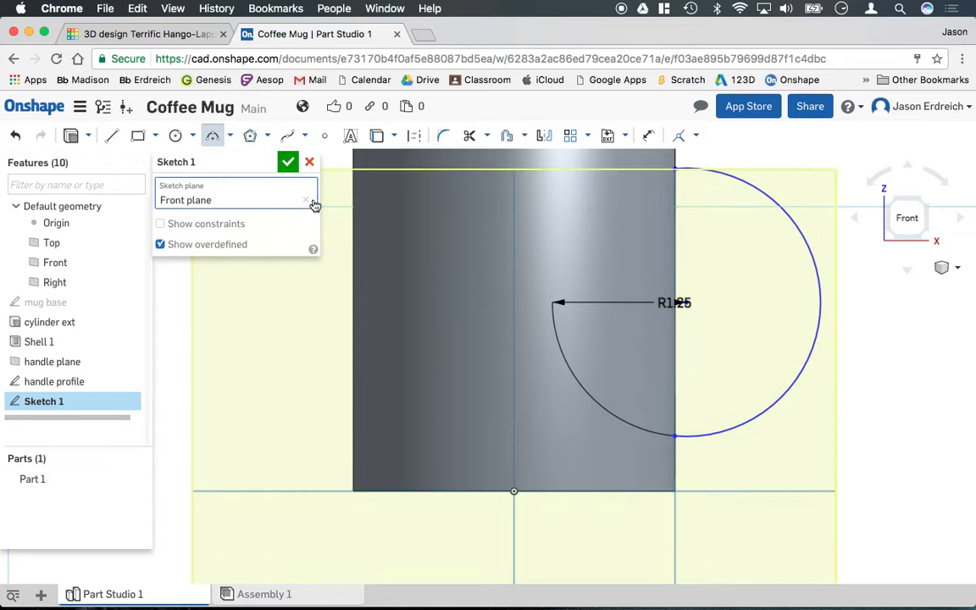
type("handle path")
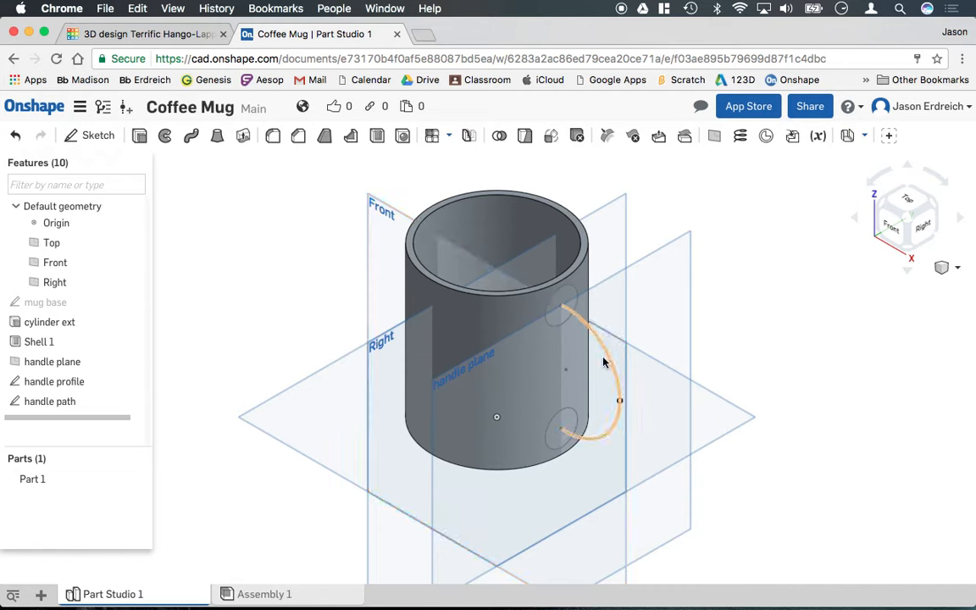
Sweep both handle profile circles along the handle path arc, adding the handle to the mug.
left_click(192, 136)
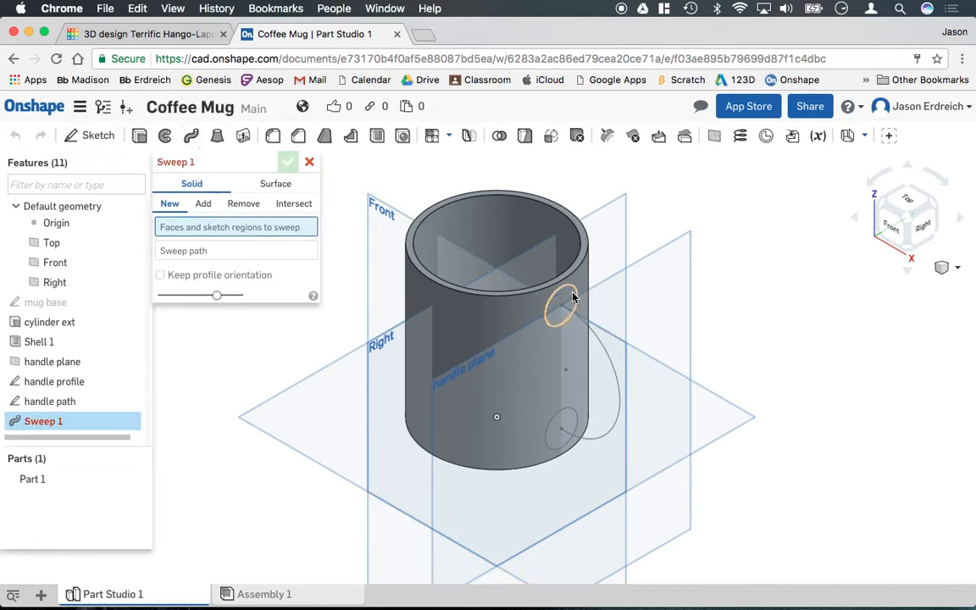
left_click(562, 304)
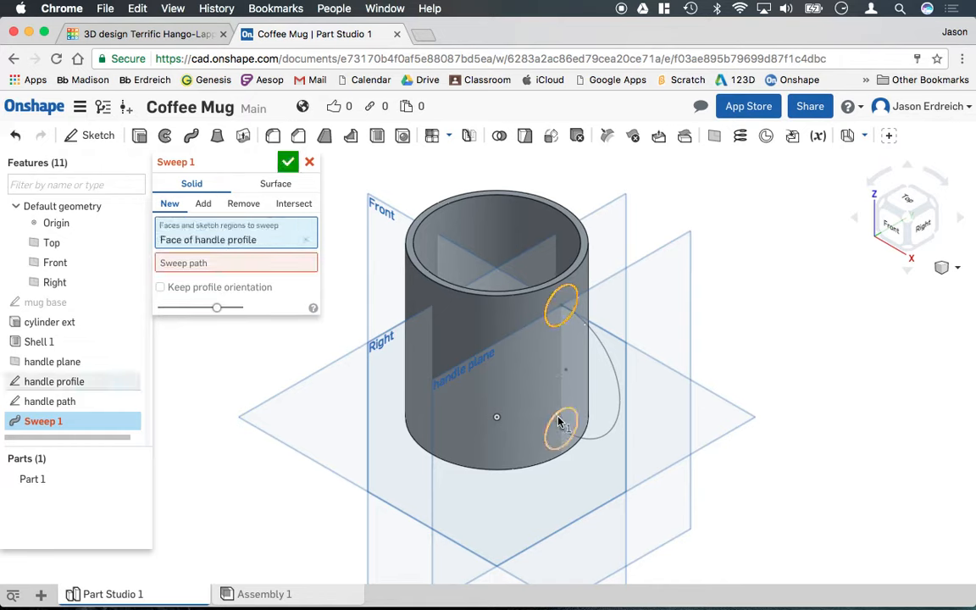
left_click(561, 429)
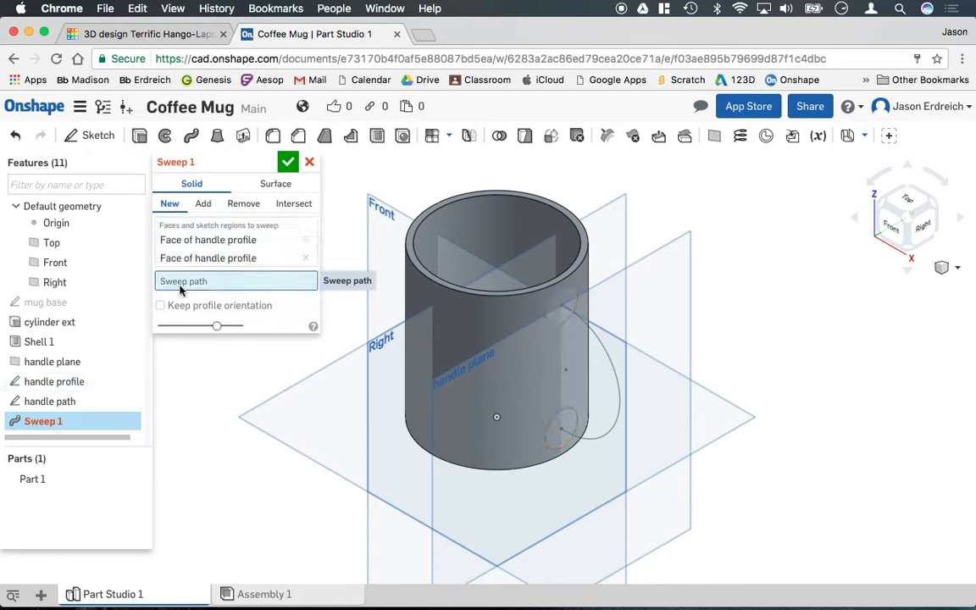
left_click(593, 373)
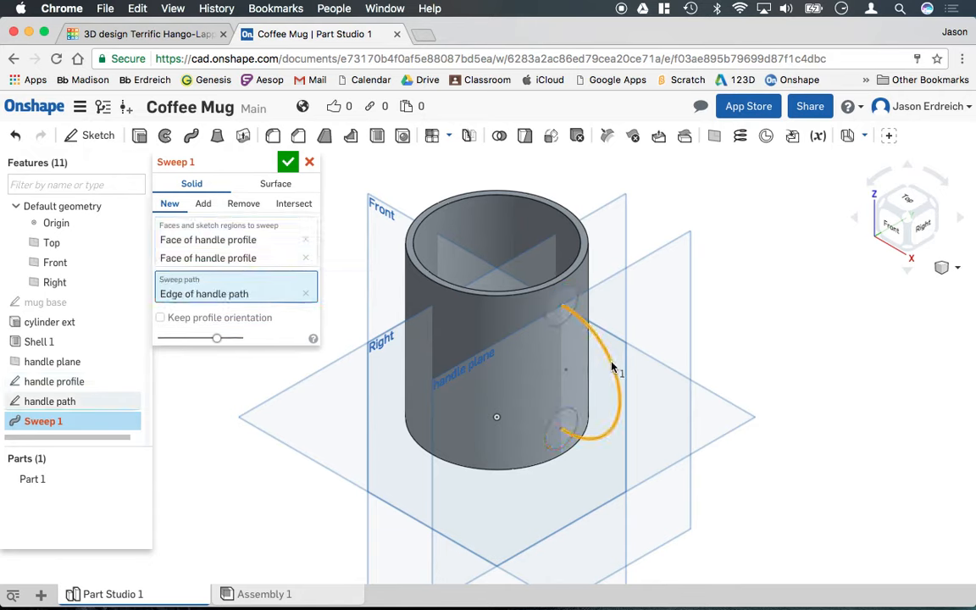
left_click(202, 203)
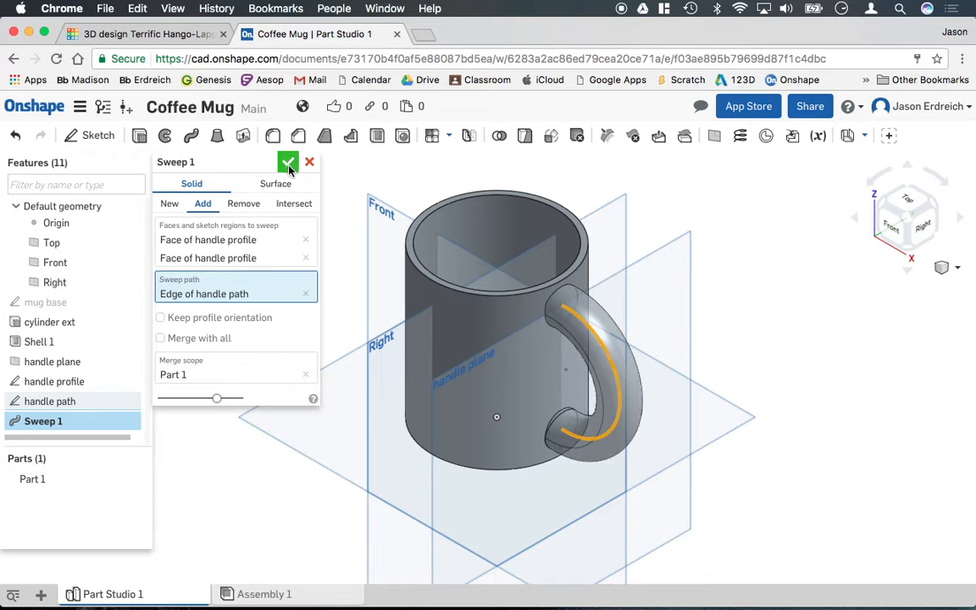
left_click(288, 162)
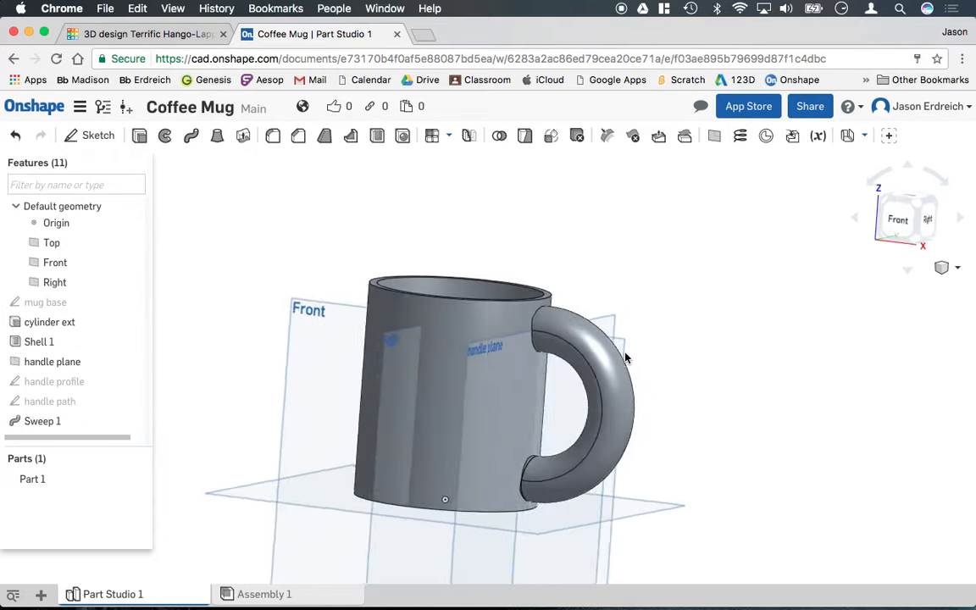
left_click_drag(627, 356, 543, 348)
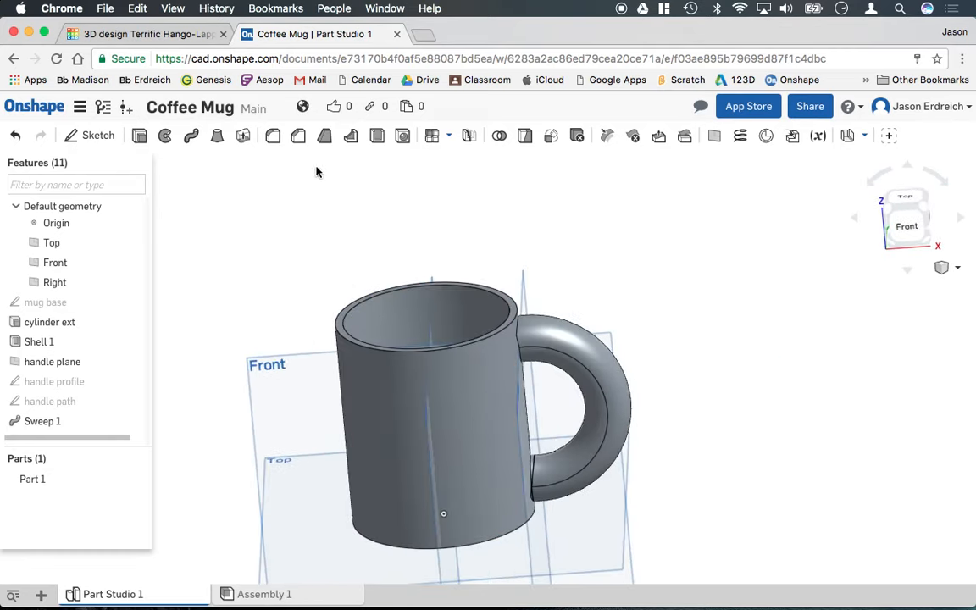
Fillet the cup's rim and base edges with a 0.125 in radius.
left_click(351, 136)
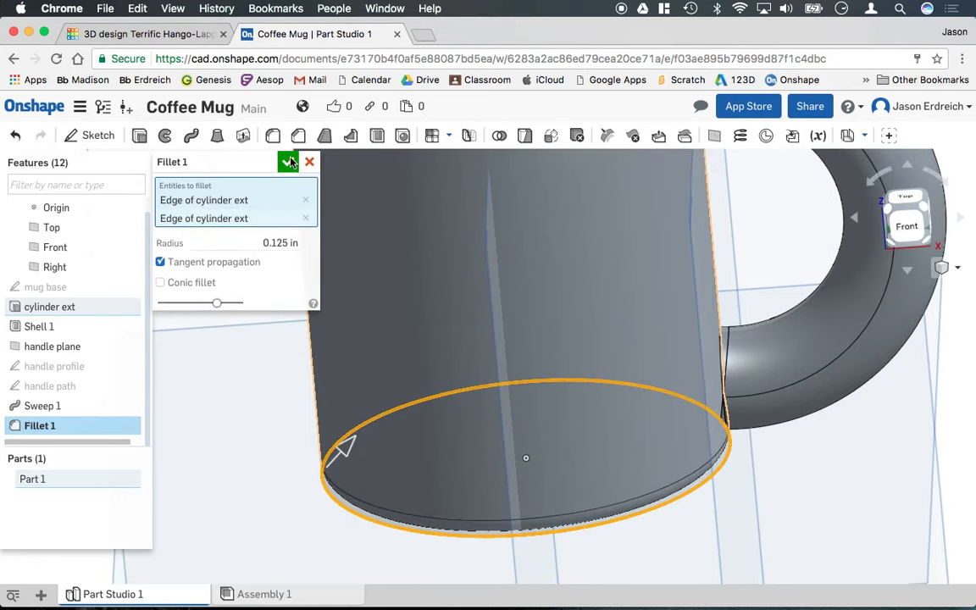
left_click(289, 161)
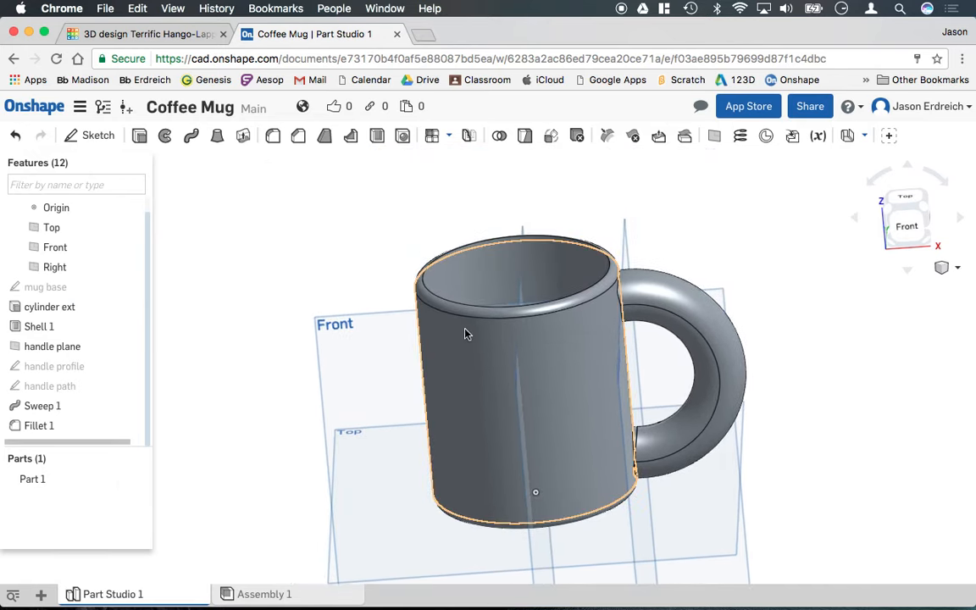
left_click_drag(464, 334, 428, 294)
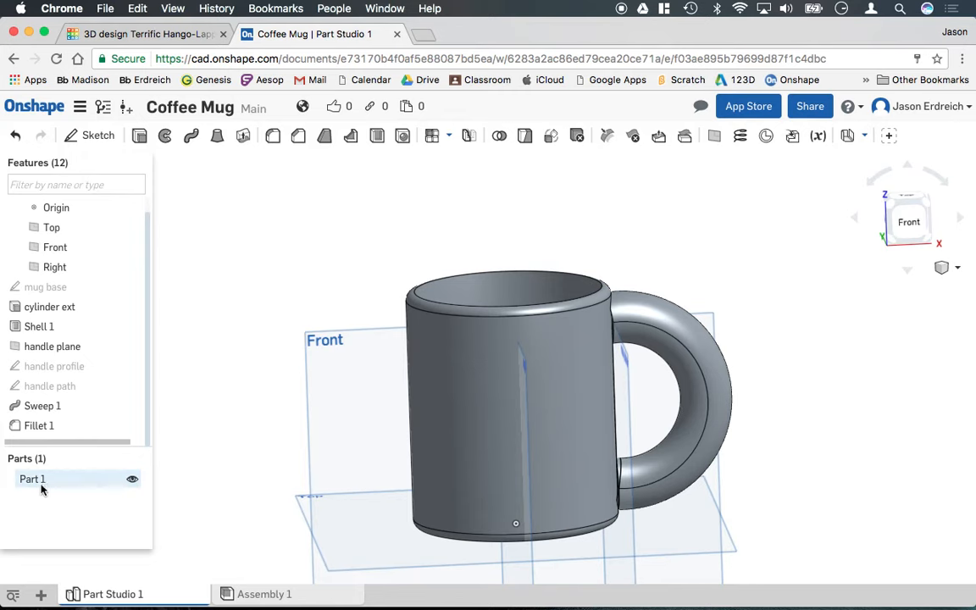
left_click(32, 478)
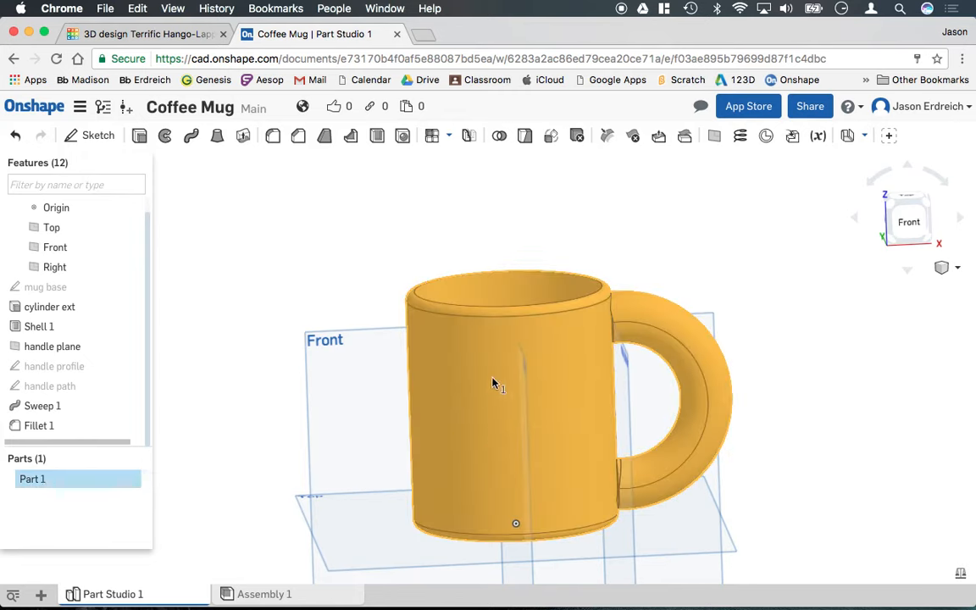
right_click(494, 382)
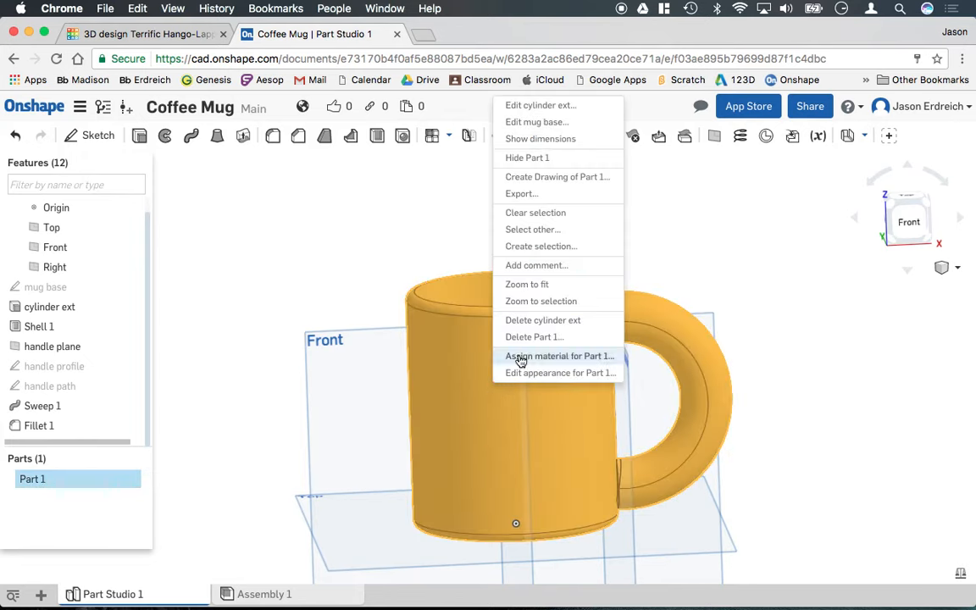
left_click(560, 373)
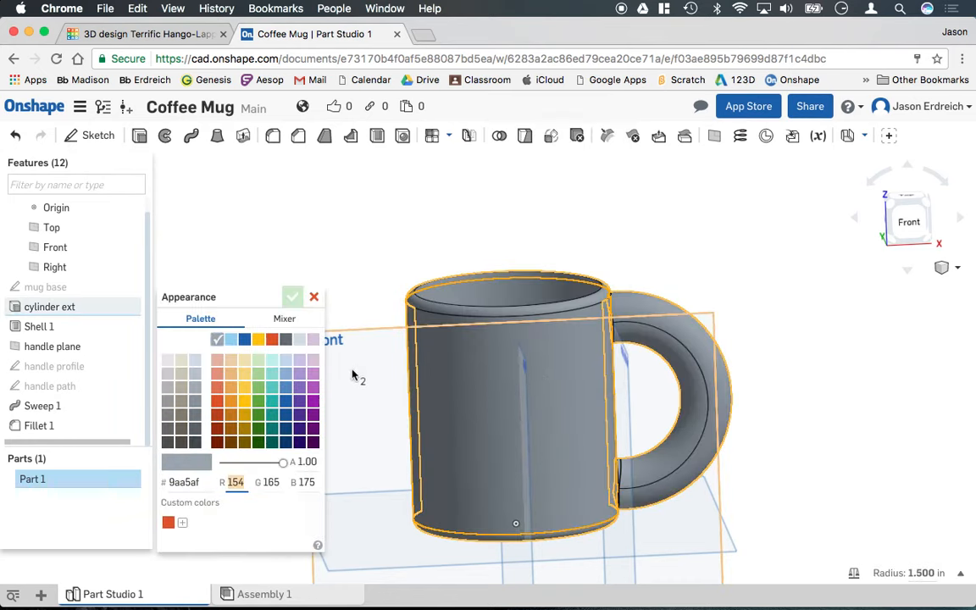
left_click(245, 339)
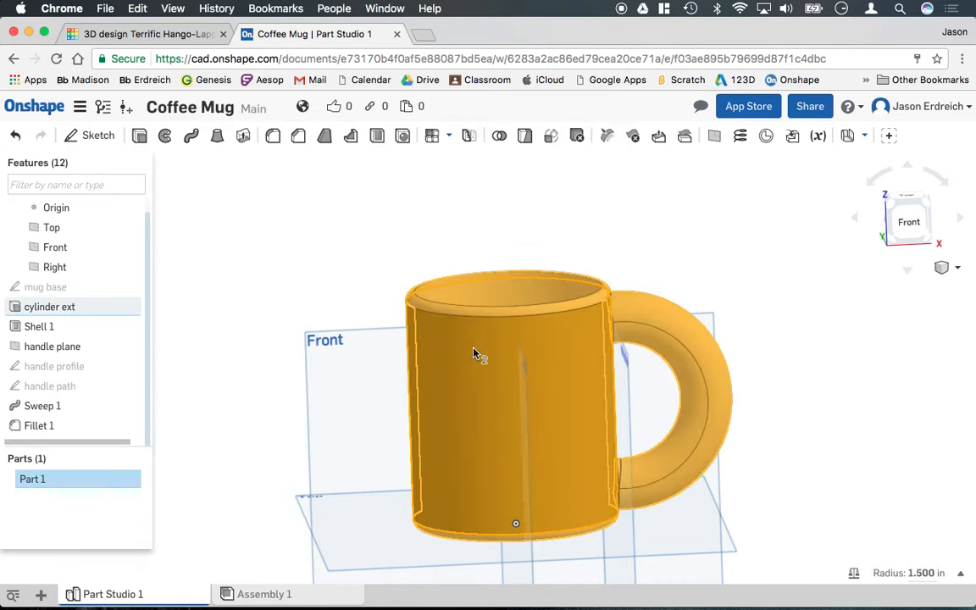
Assign Porcelain as the mug part's material, searching 'ce' in the material list.
right_click(475, 353)
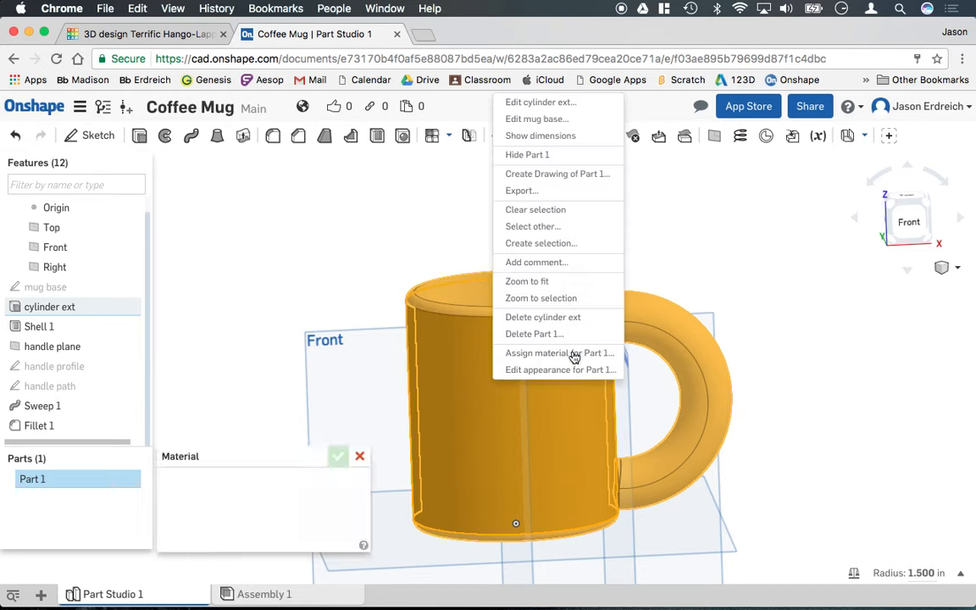
left_click(559, 353)
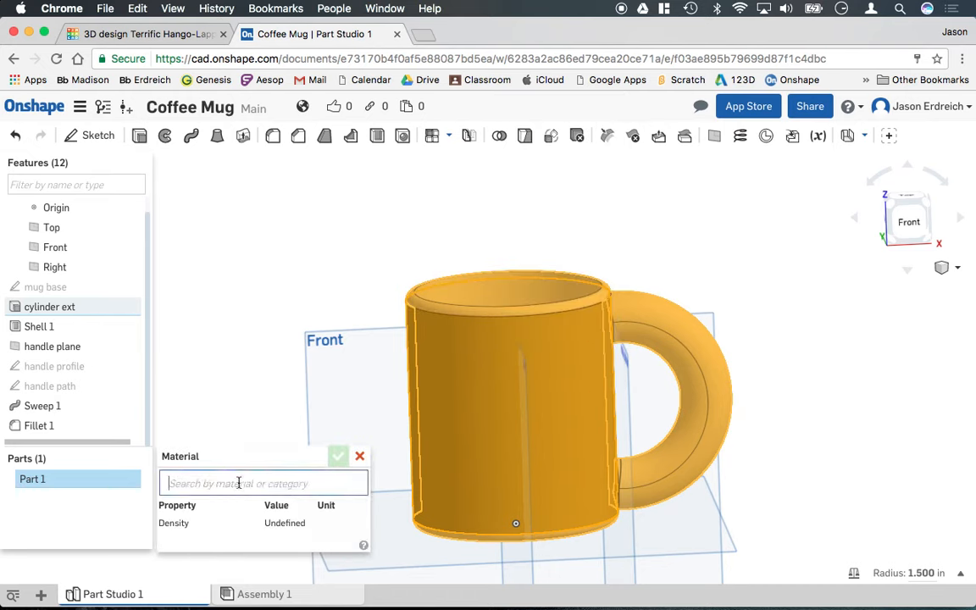
type("cer")
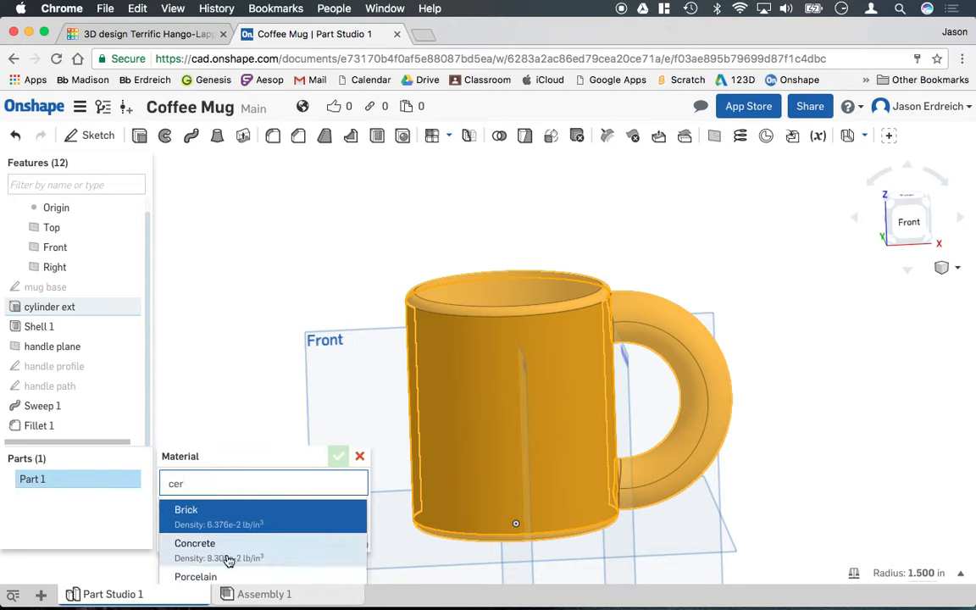
left_click(195, 576)
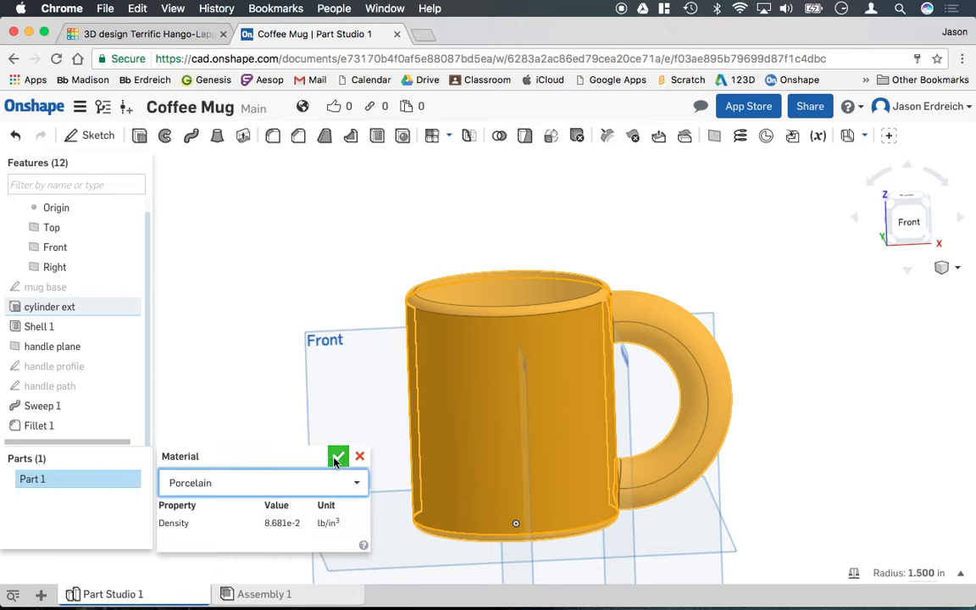
left_click(338, 456)
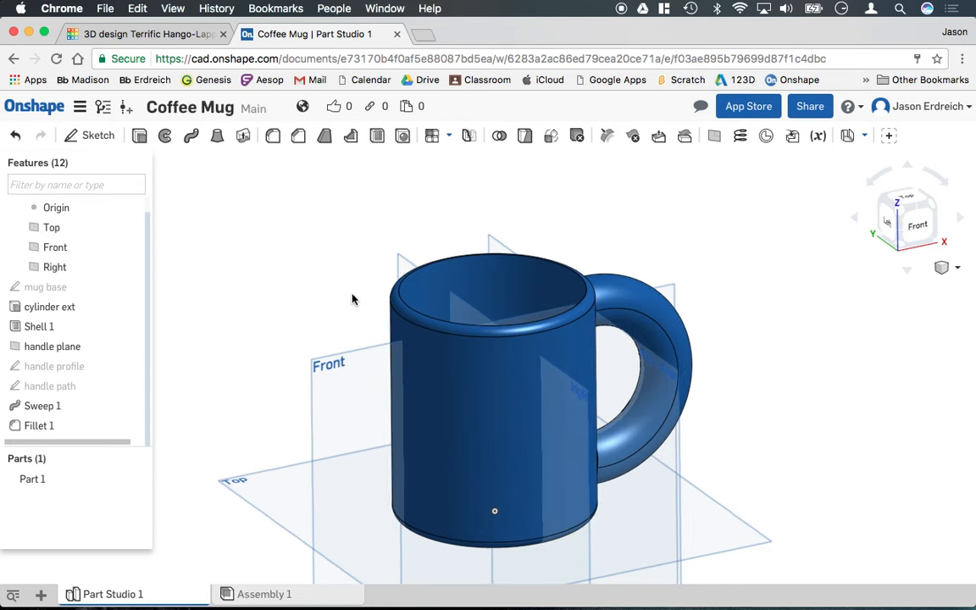
mouse_move(598, 149)
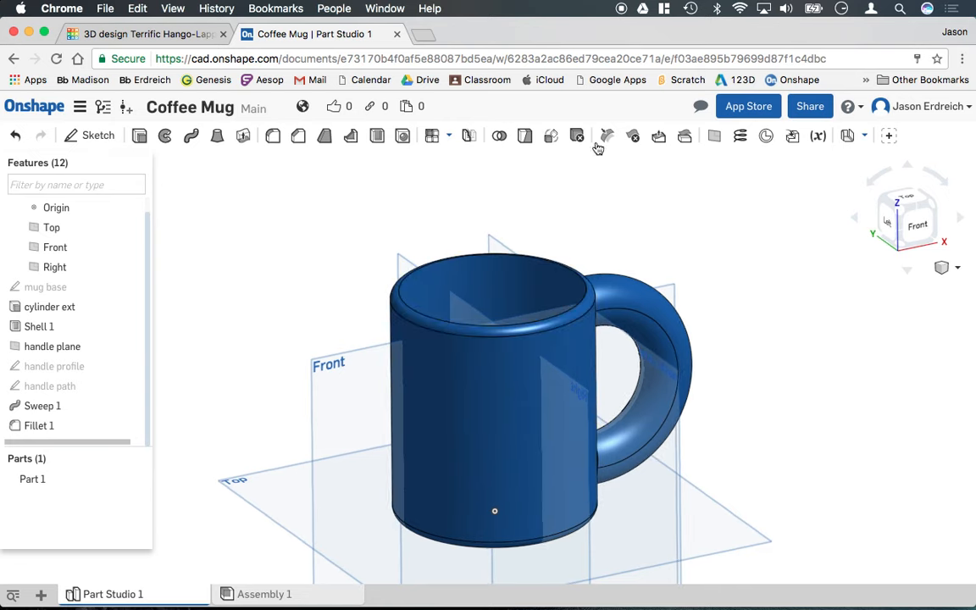